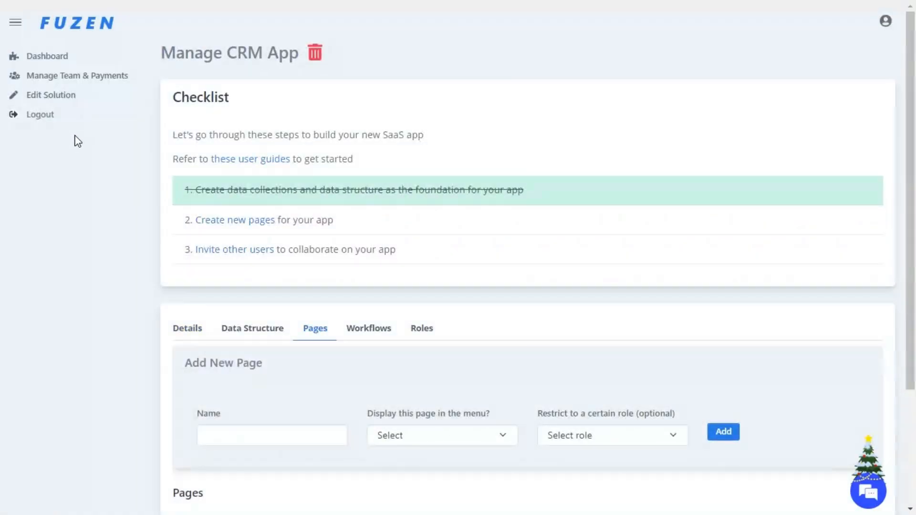
Step: Create a menu-visible 'Add New Customer' page in the CRM app
scroll("down", 3)
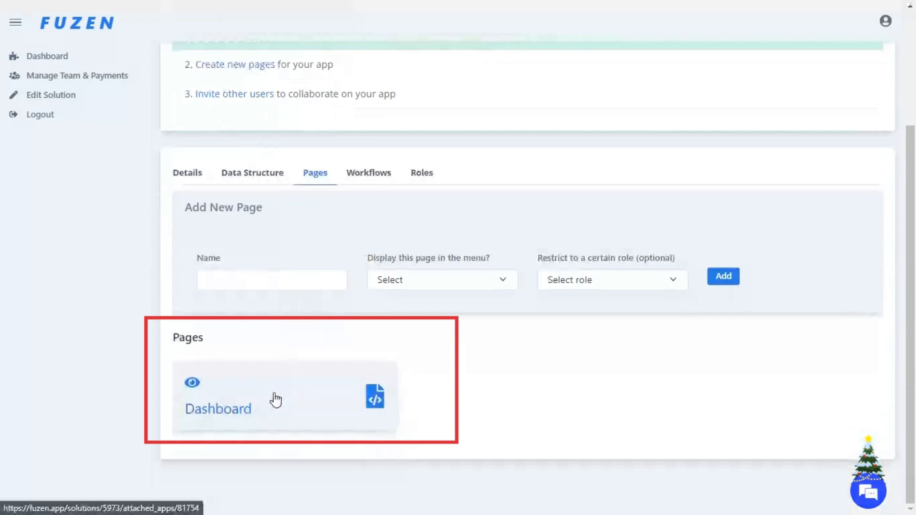
mouse_move(270, 403)
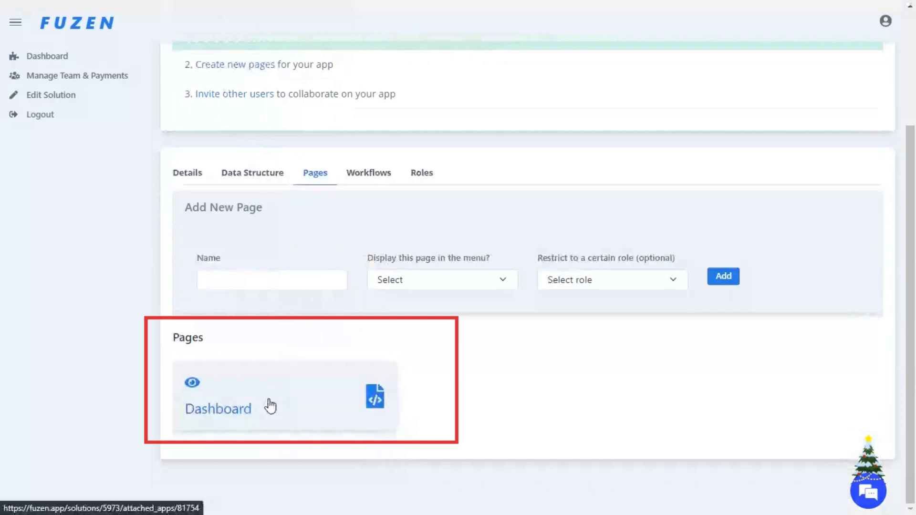
mouse_move(270, 374)
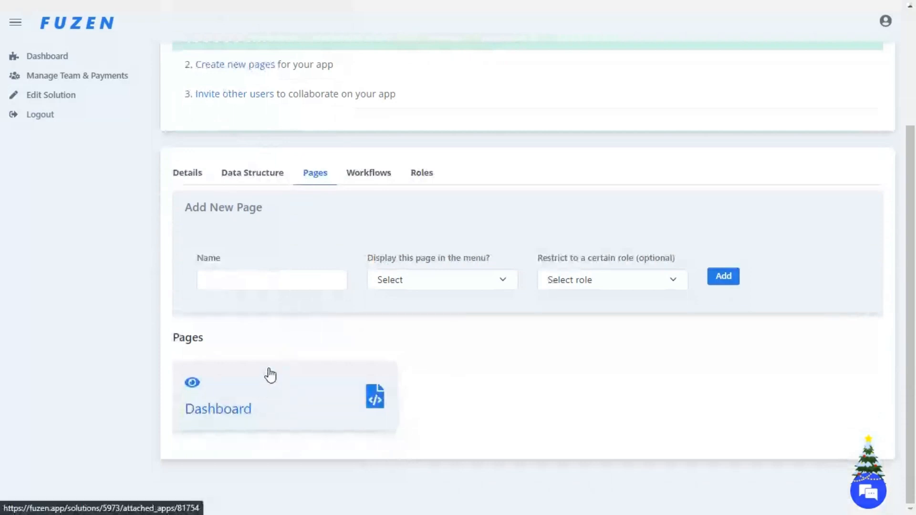
left_click(271, 279)
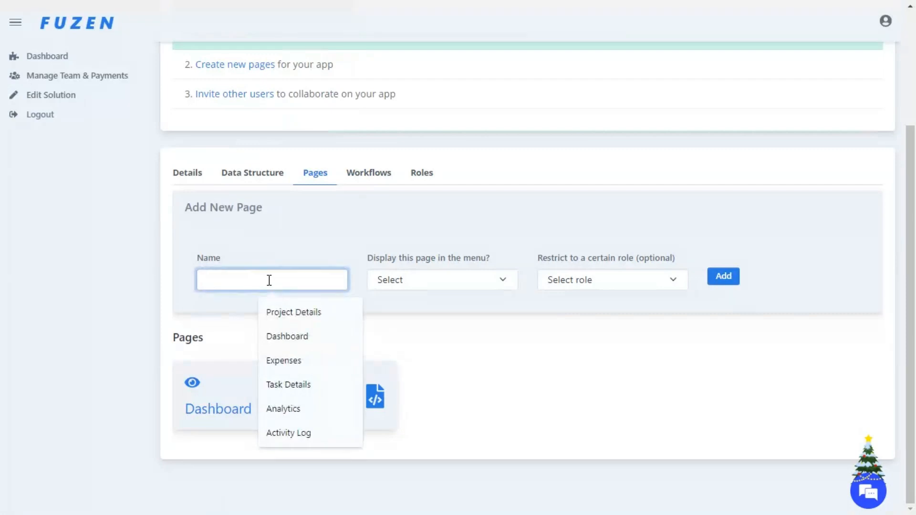
left_click(440, 279)
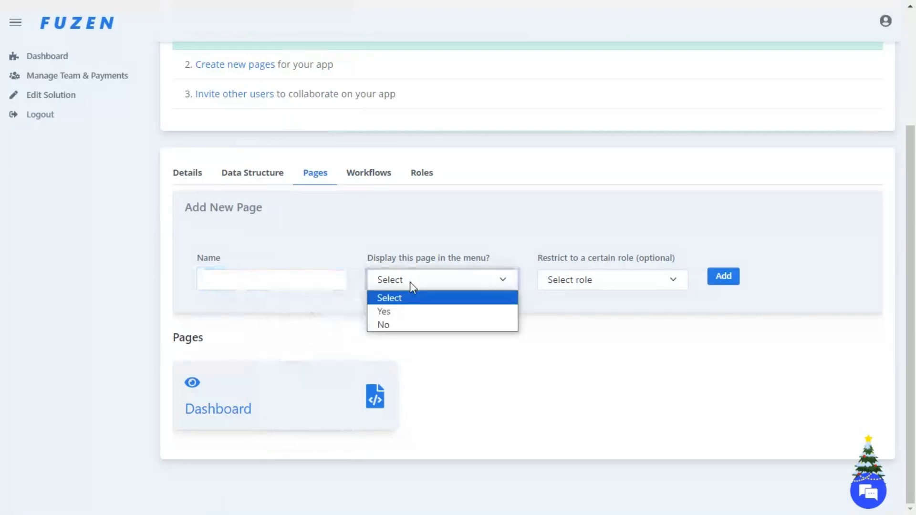
left_click(611, 279)
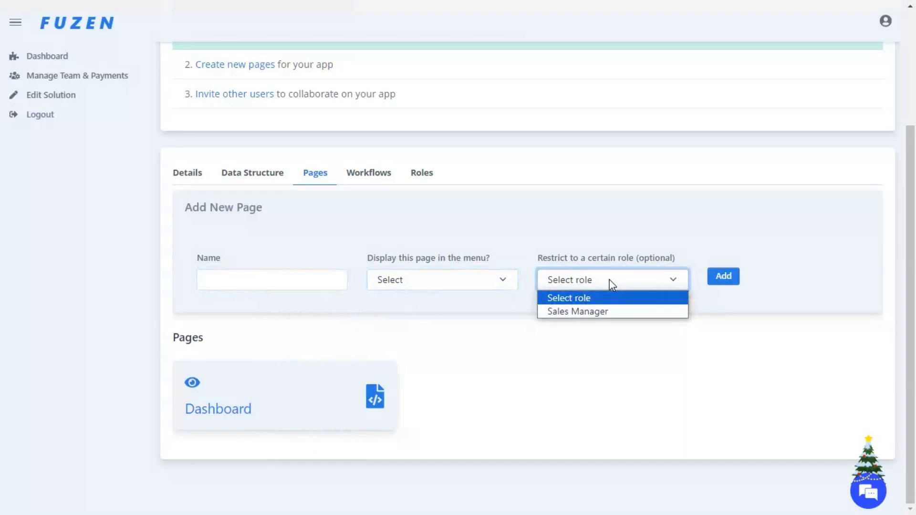
type("A")
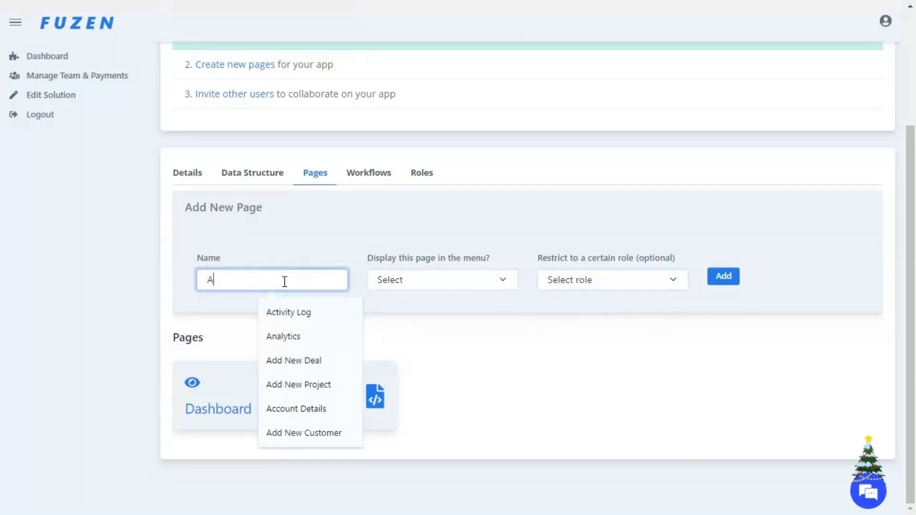
type("dd New Customer")
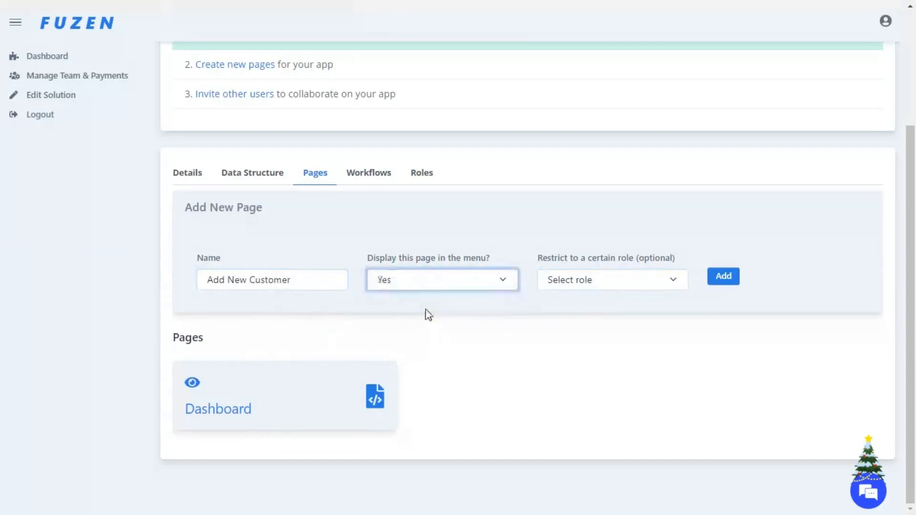
left_click(722, 276)
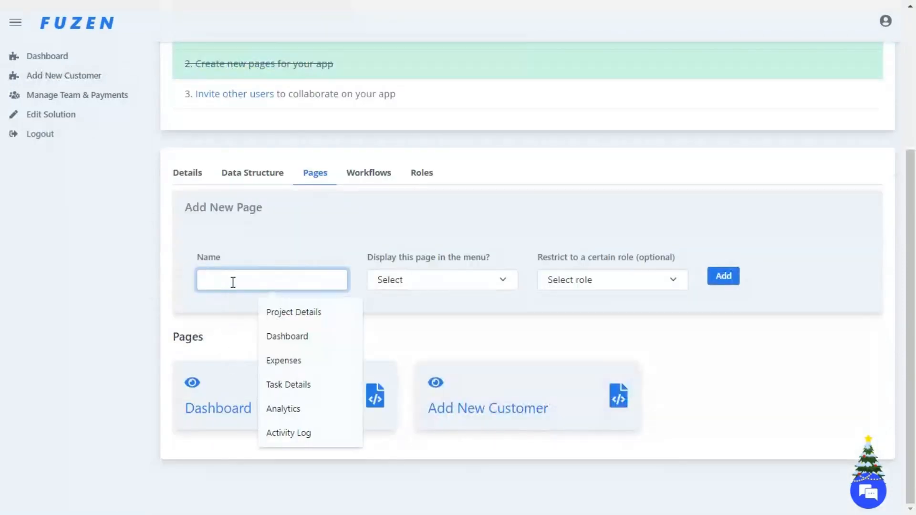
Step: Create a menu-visible 'Products' page in the CRM app
type("Products")
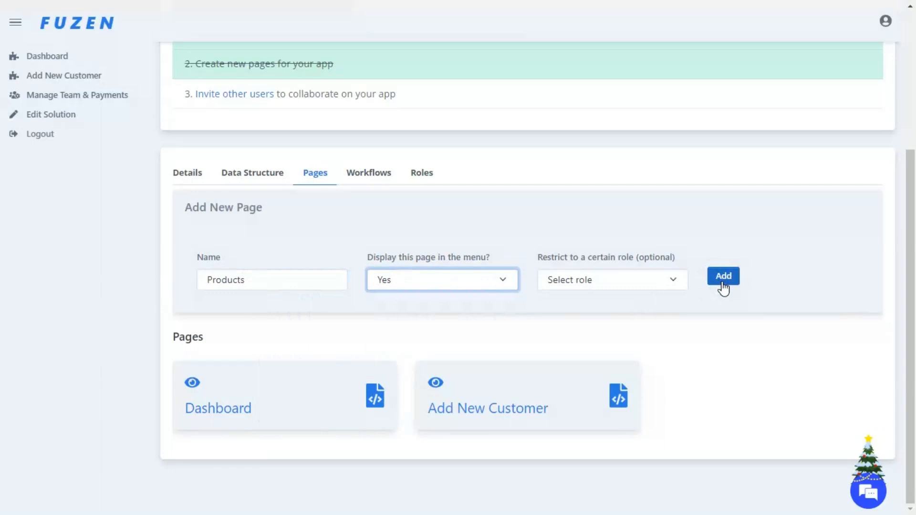
left_click(723, 275)
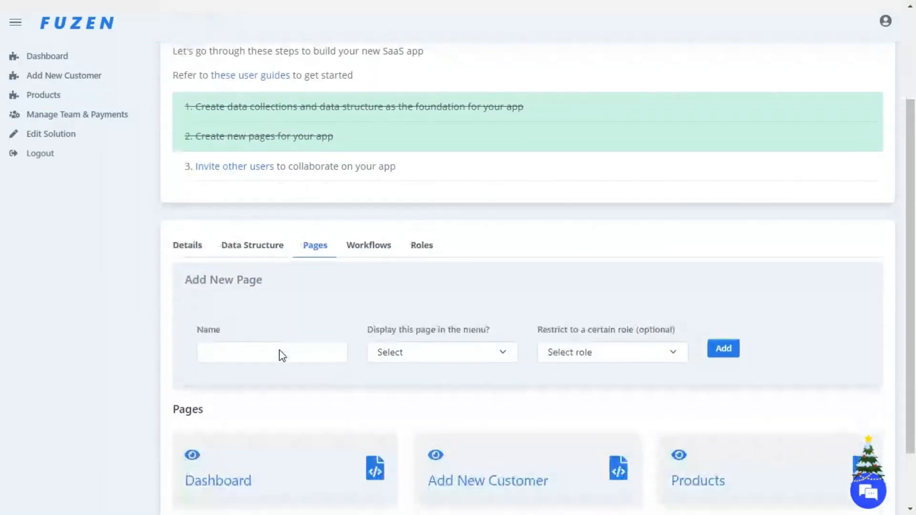
Step: Create a 'Customer Details' page with menu display set to No
left_click(272, 352)
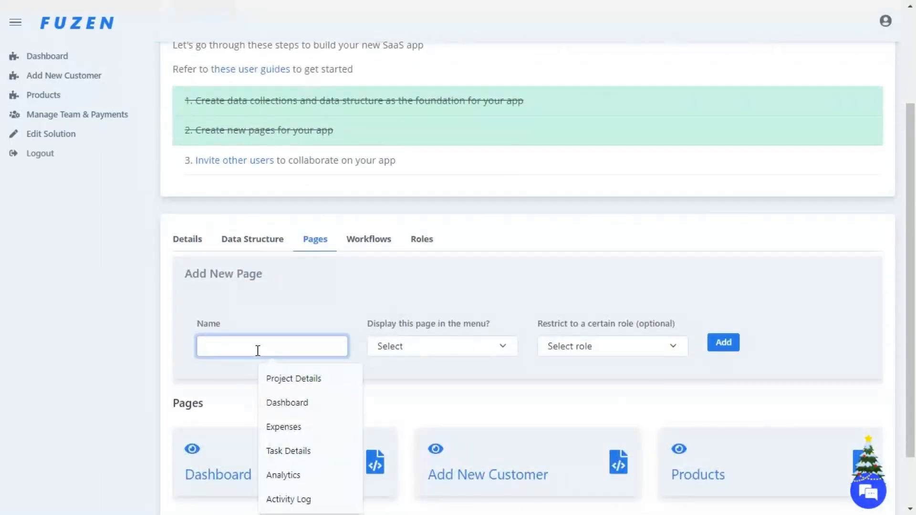
type("Customer")
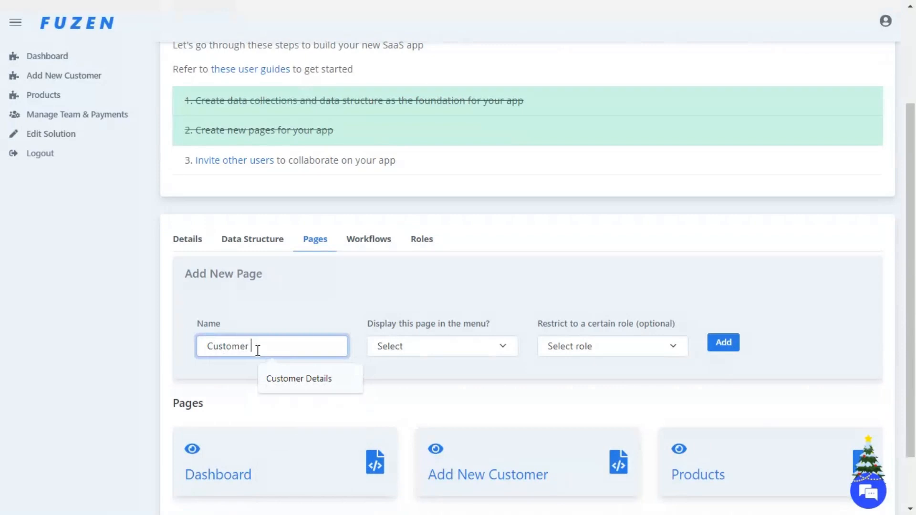
left_click(299, 379)
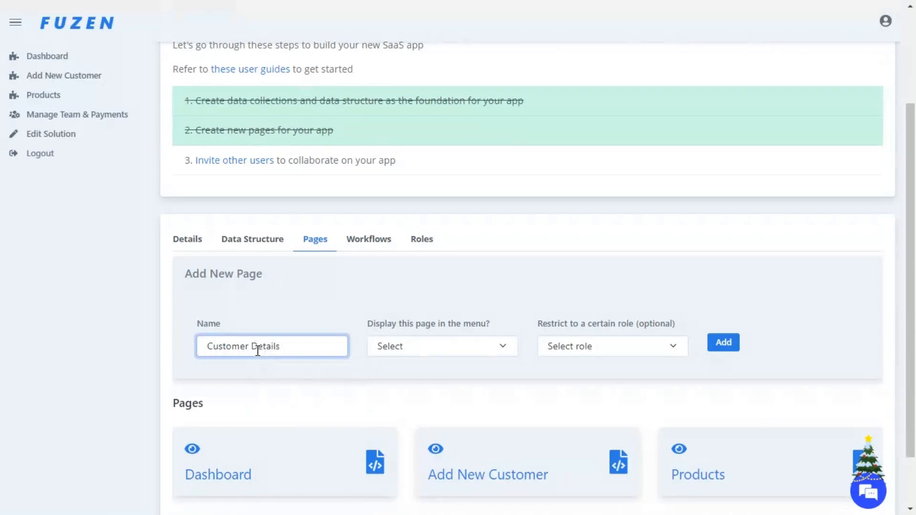
left_click(440, 345)
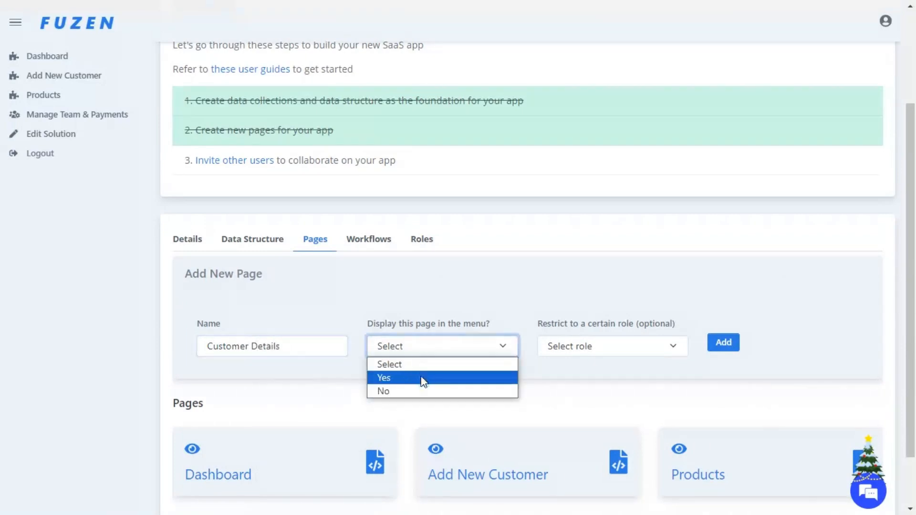
left_click(384, 391)
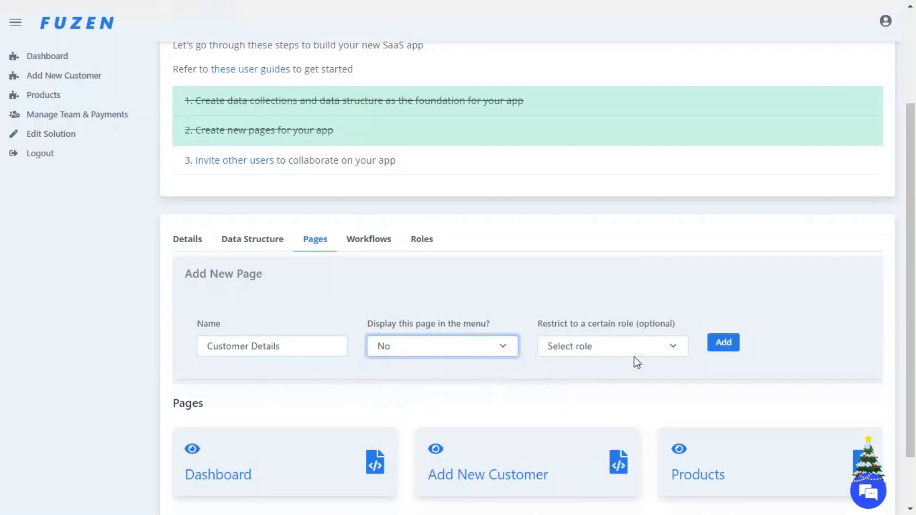
left_click(722, 342)
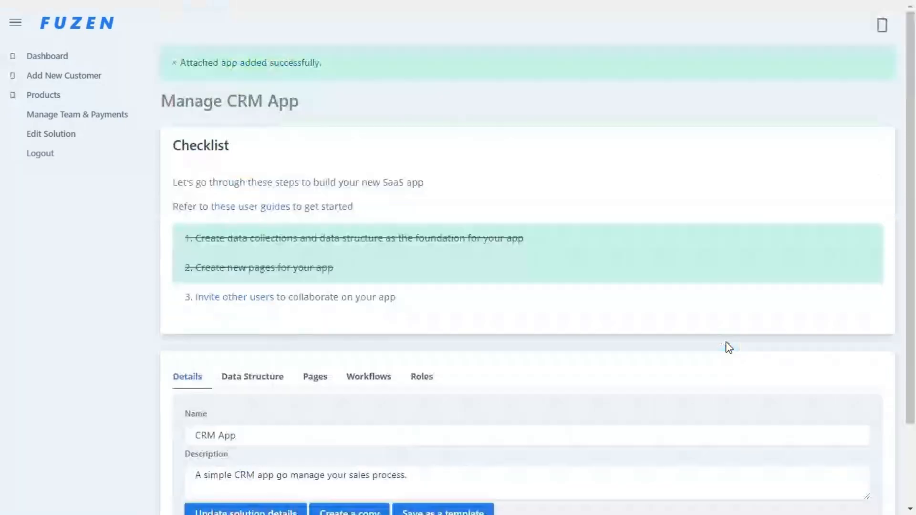
Step: Create a menu-visible 'Sales Report' page in the CRM app
left_click(314, 376)
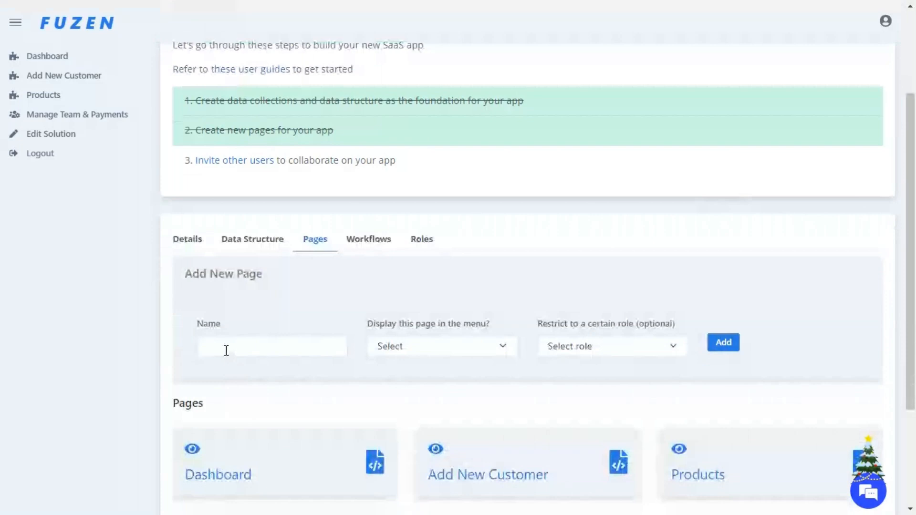
type("Sales Report")
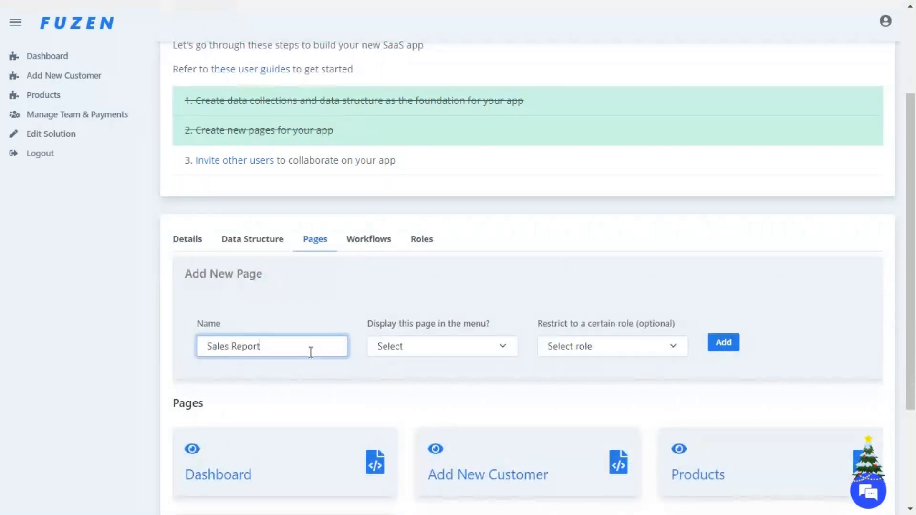
left_click(441, 345)
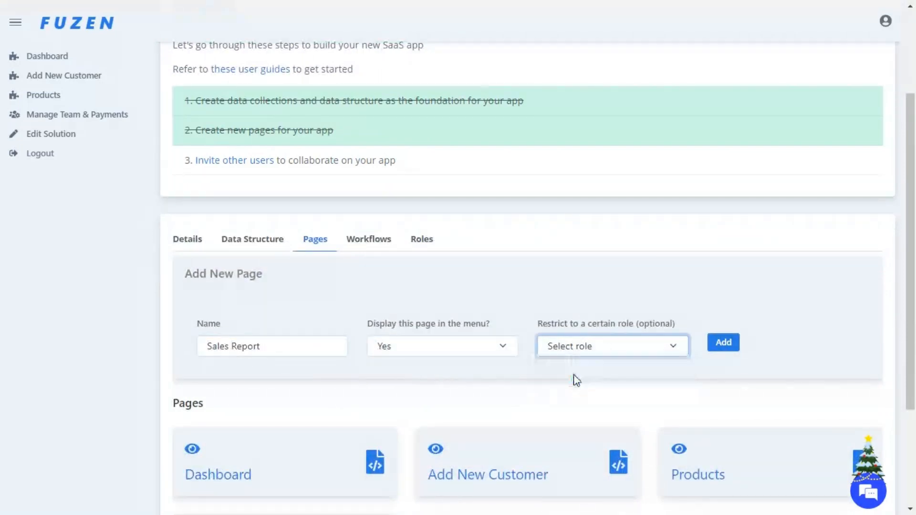
left_click(722, 342)
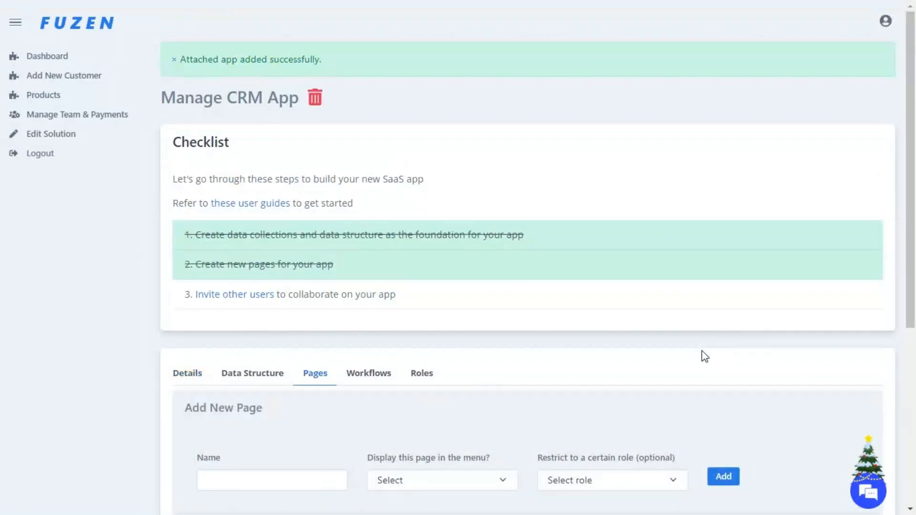
Step: Go to the app's Roles settings from the management screen
scroll("down", 3)
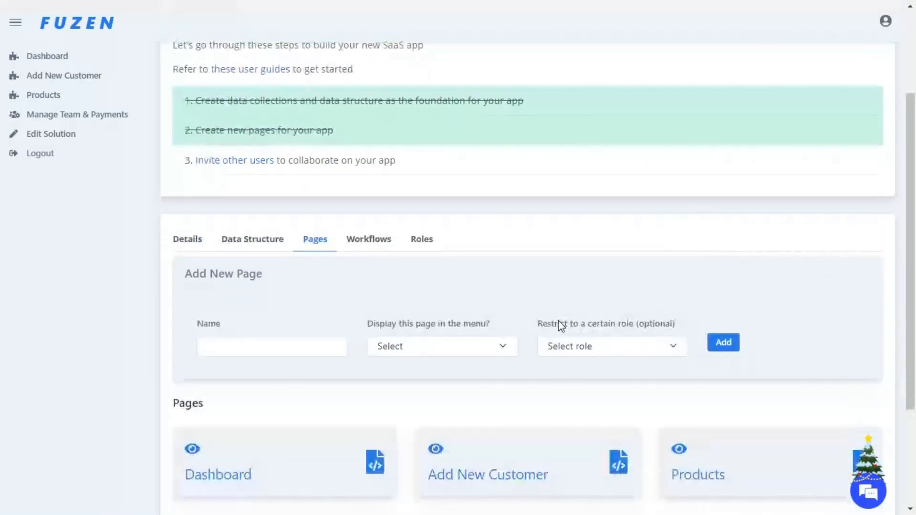
left_click(421, 238)
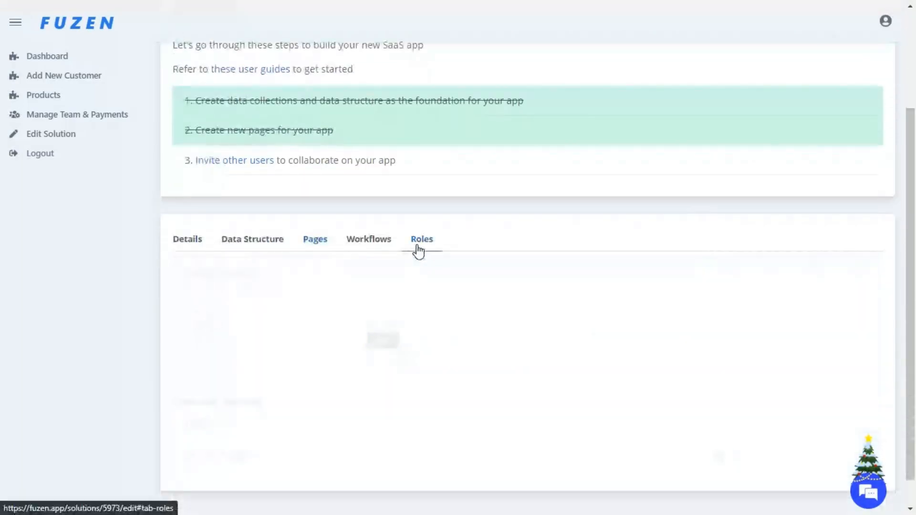
left_click(421, 238)
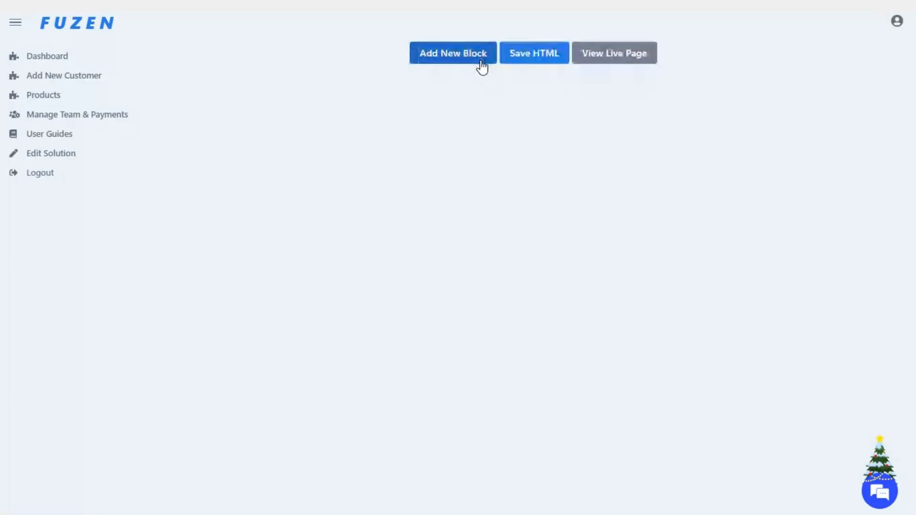
Step: Add a UI Element Header block reading 'Products' as a Heading 2
left_click(452, 52)
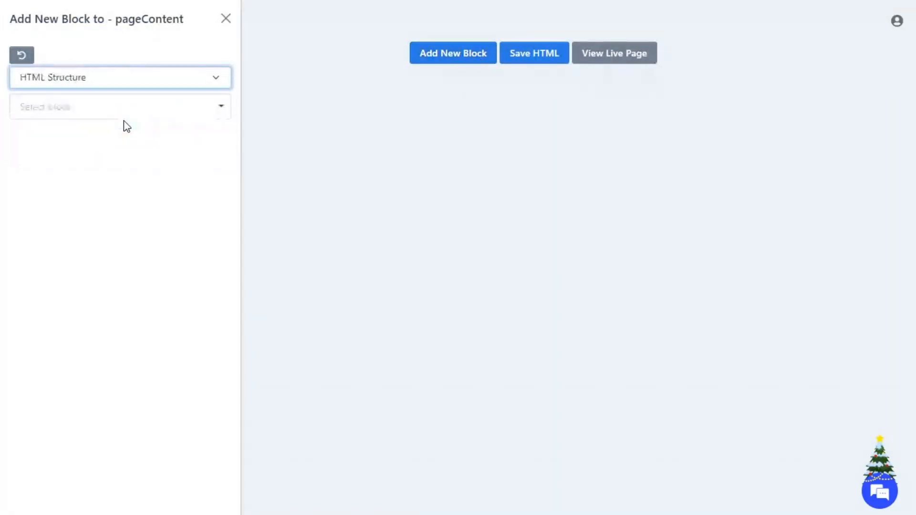
left_click(117, 106)
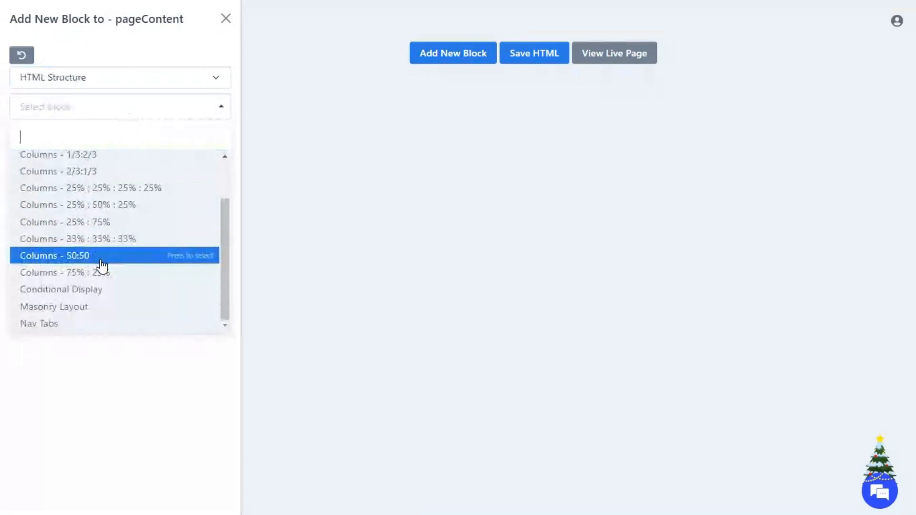
left_click(120, 77)
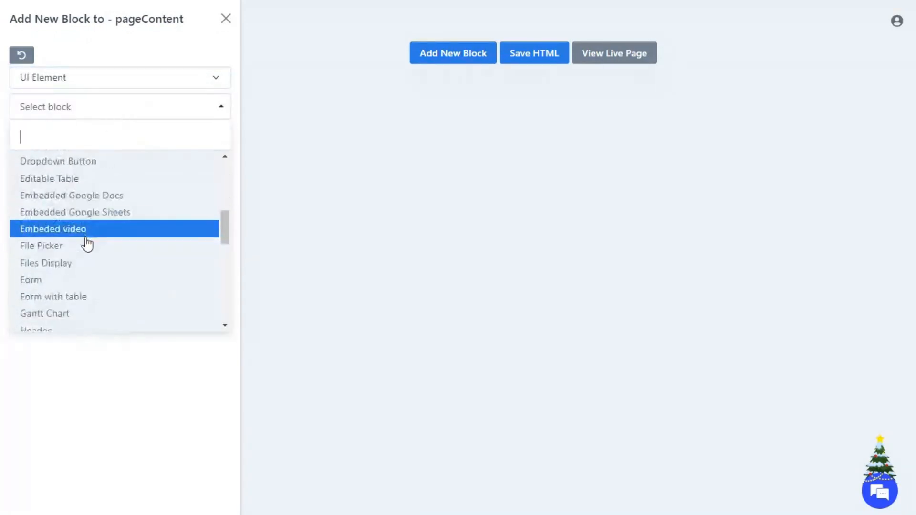
scroll("down", 3)
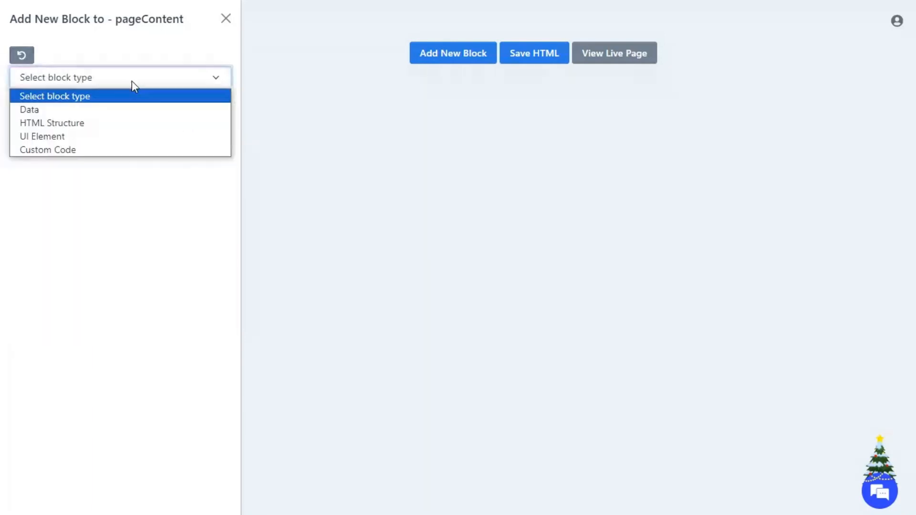
left_click(41, 136)
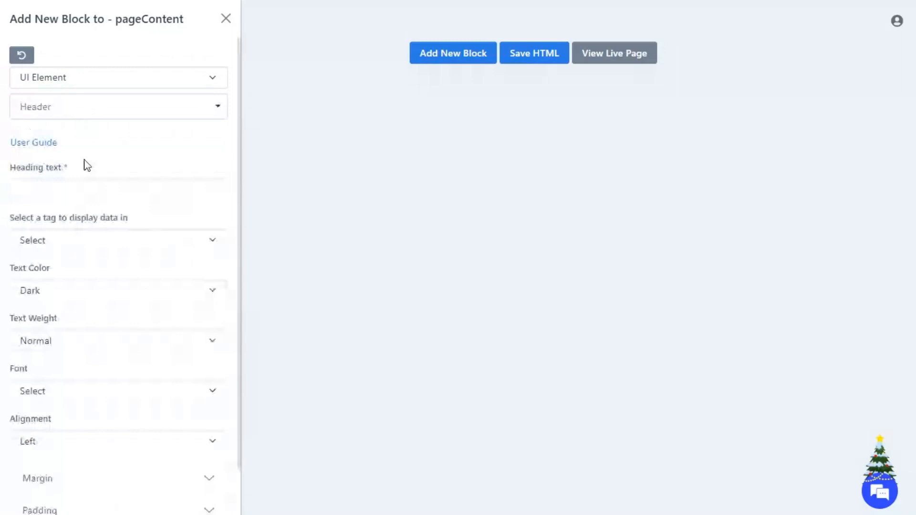
left_click(116, 240)
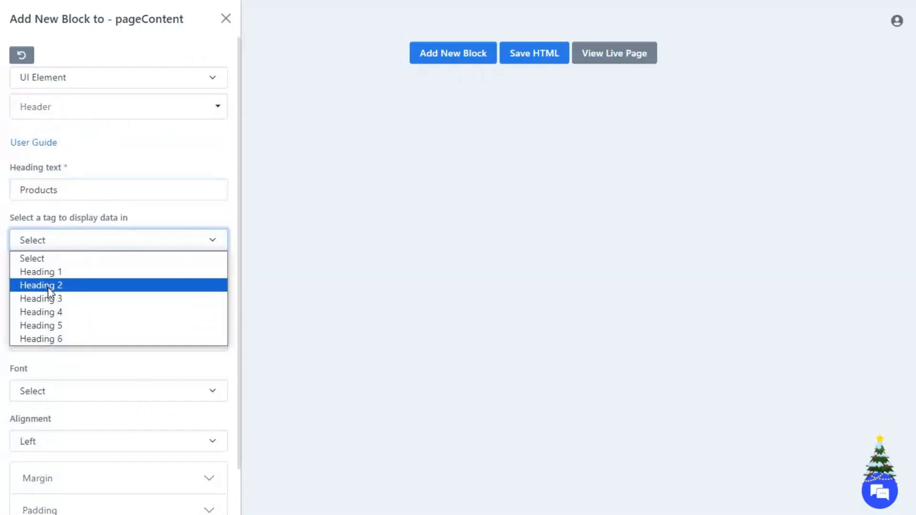
left_click(41, 299)
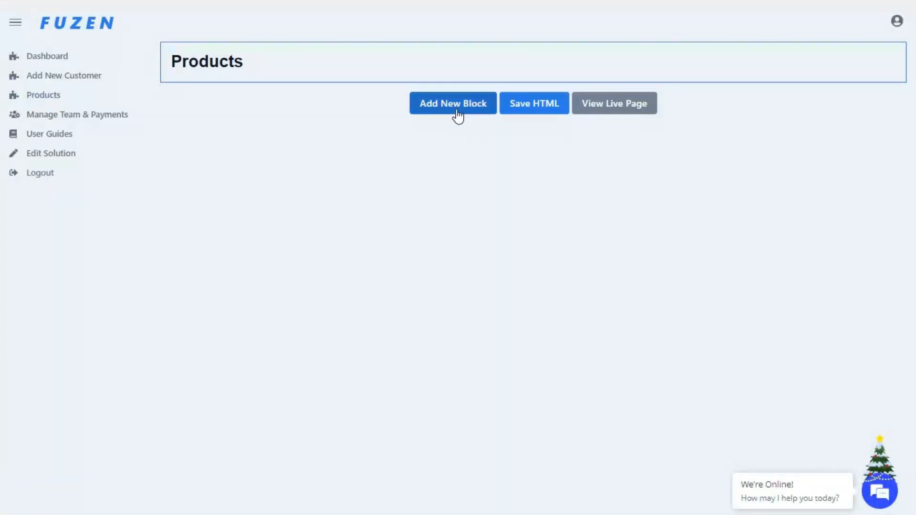
Step: Insert an HTML Structure Card block below the heading
left_click(452, 103)
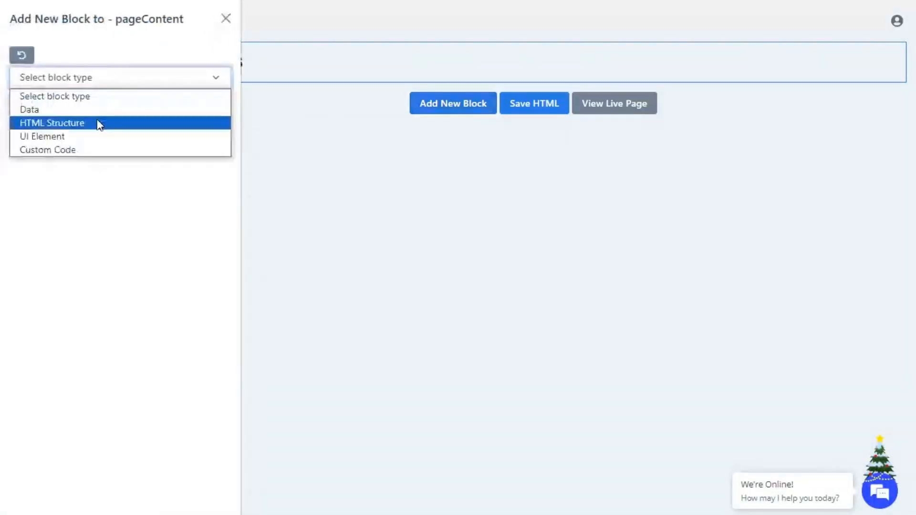
left_click(53, 123)
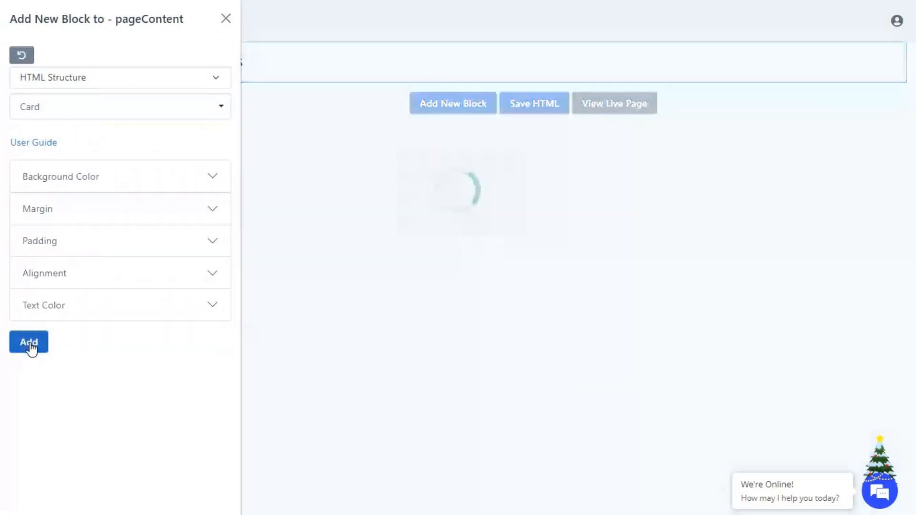
left_click(28, 343)
type("form")
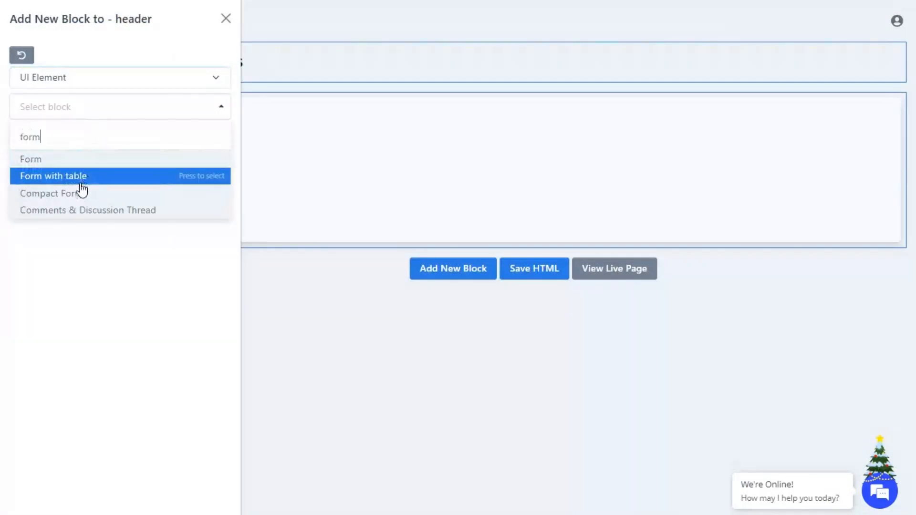
Step: Add a Compact Form named 'Add Products' inside the card, linked to the Products collection
left_click(50, 194)
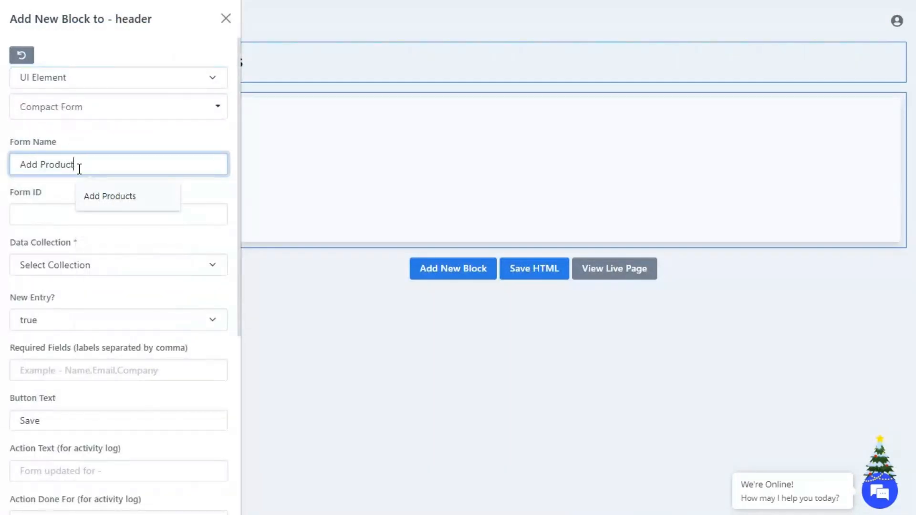
left_click(110, 195)
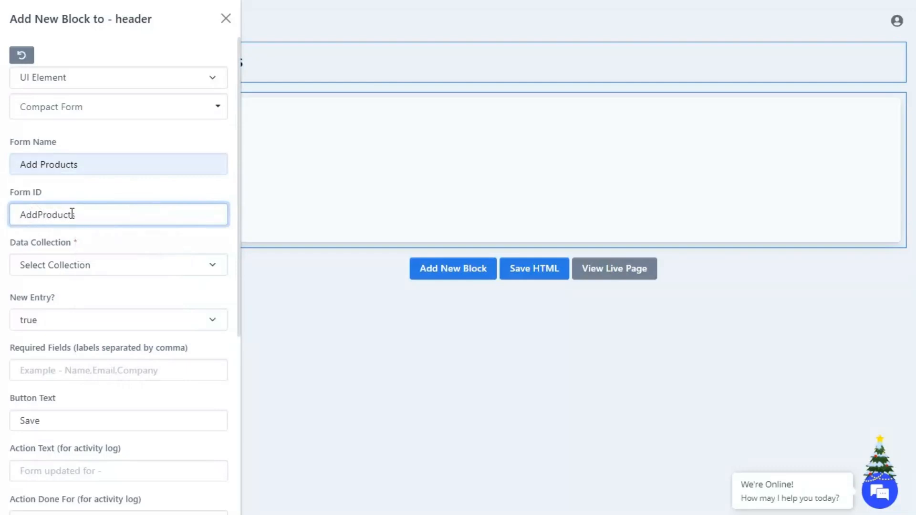
left_click(119, 264)
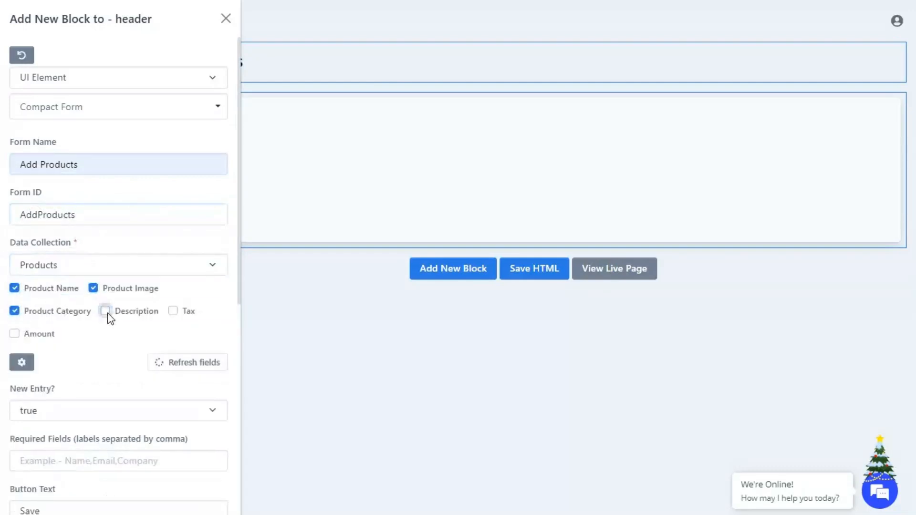
scroll("down", 3)
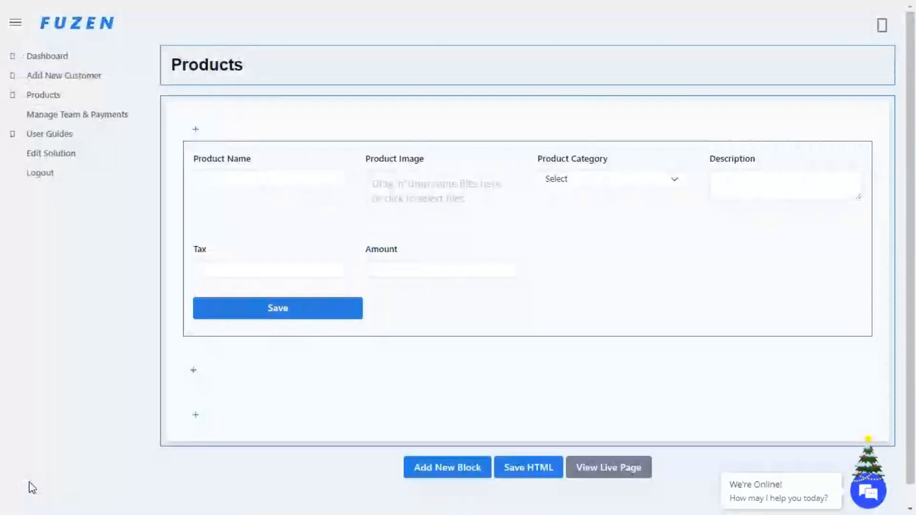
Step: Add a Table block on the Products collection with product_name as filter field, and save the page
left_click(447, 467)
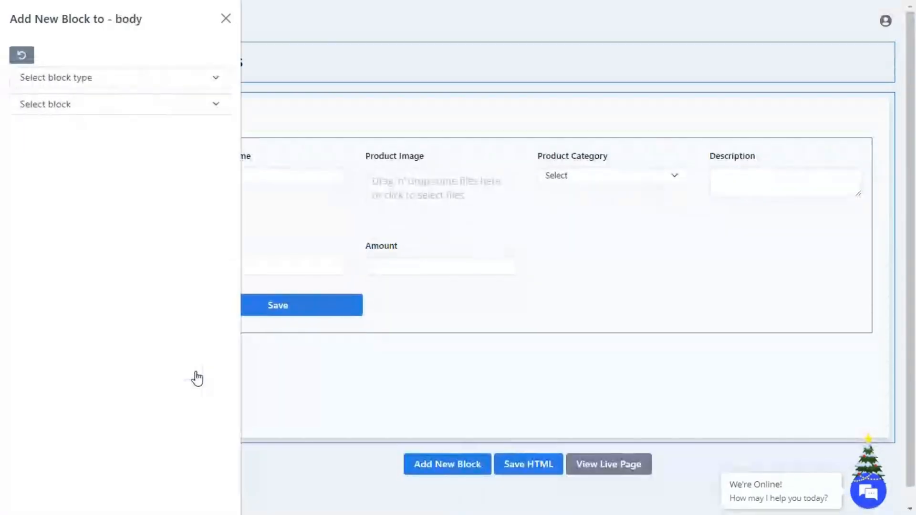
type("table")
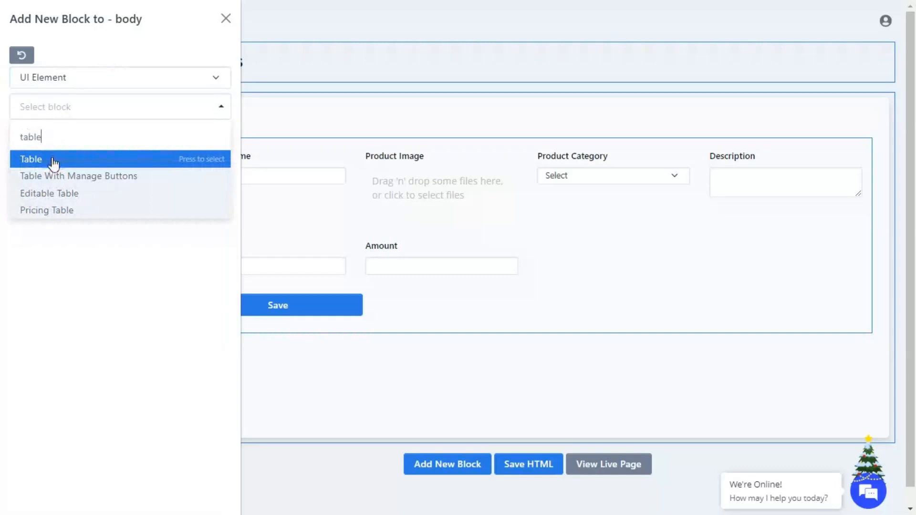
left_click(30, 159)
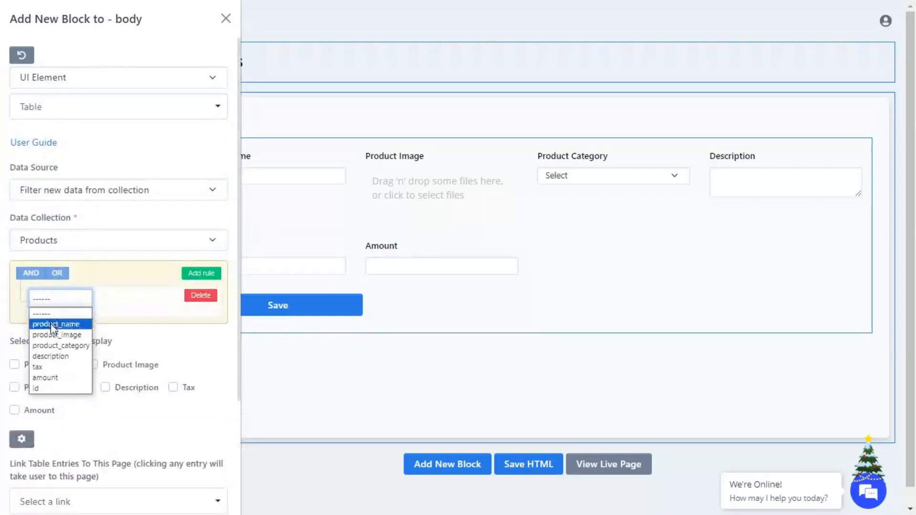
left_click(55, 325)
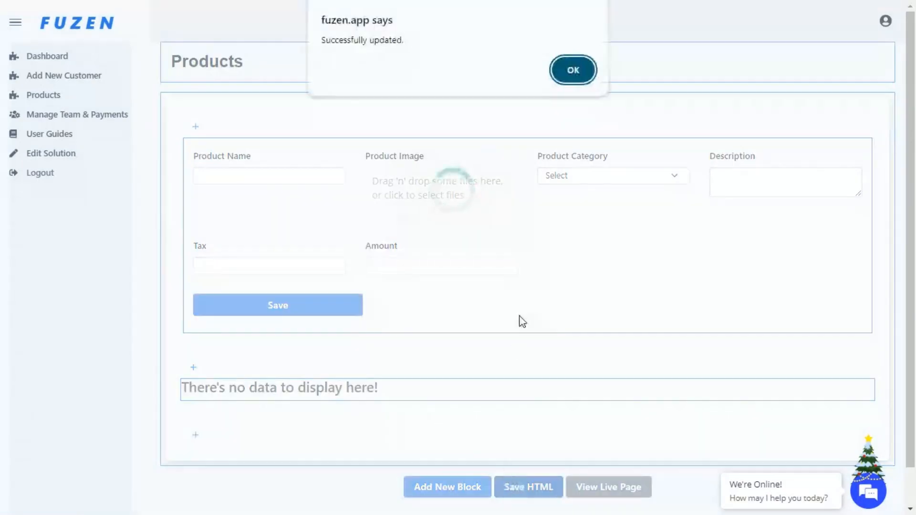
left_click(571, 69)
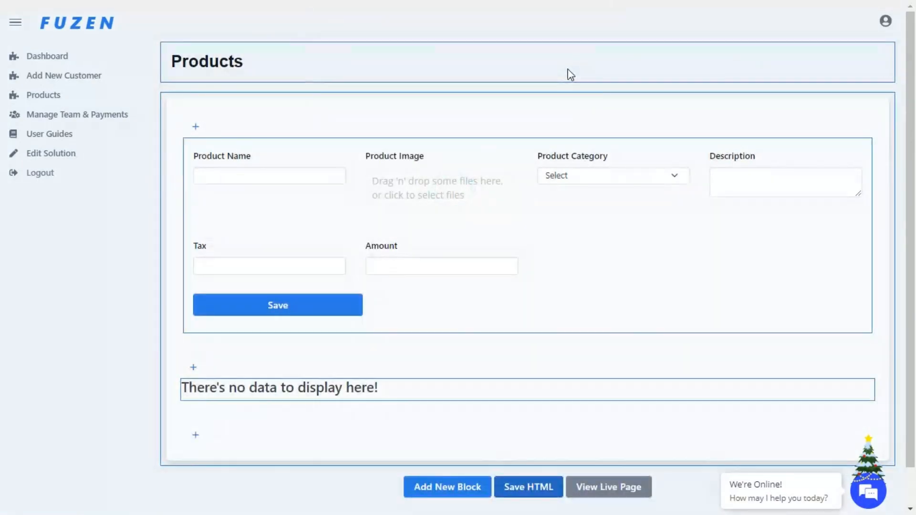
scroll("down", 3)
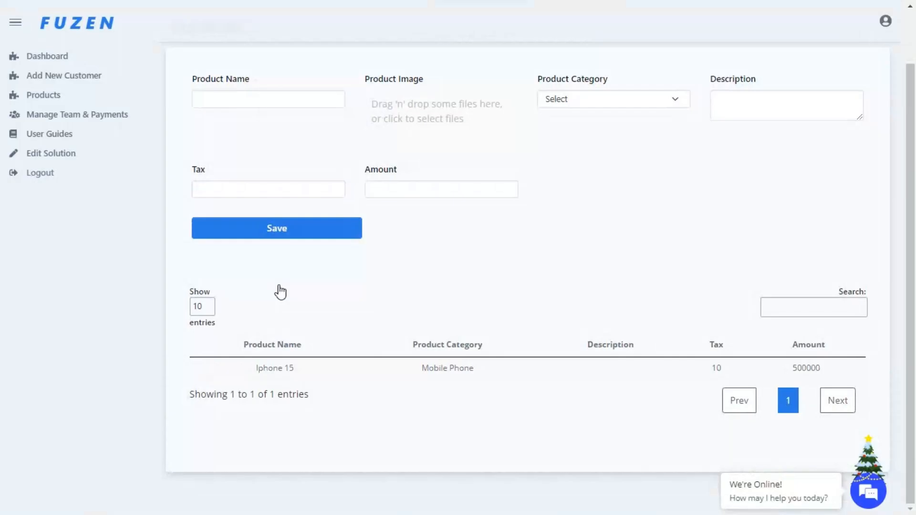
Step: Review the live Products table and open Edit Page Settings for the Products page
scroll("up", 3)
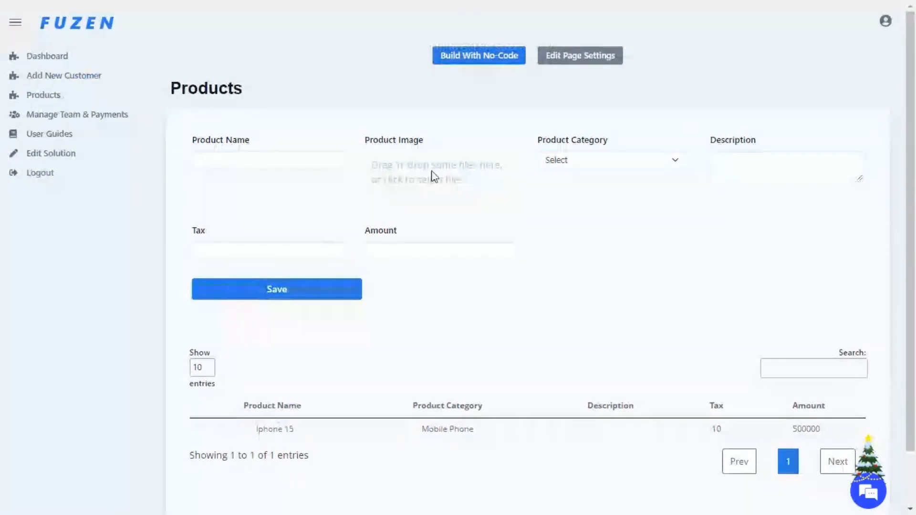
left_click(579, 55)
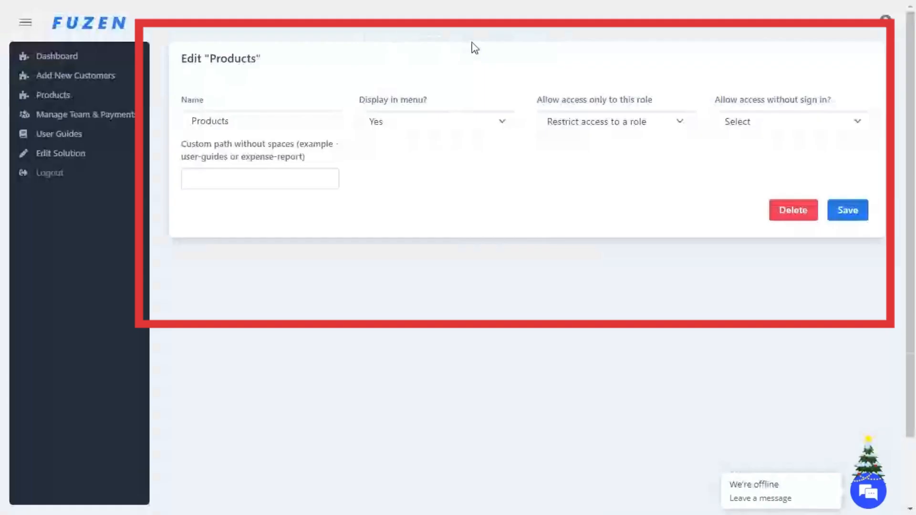
mouse_move(507, 144)
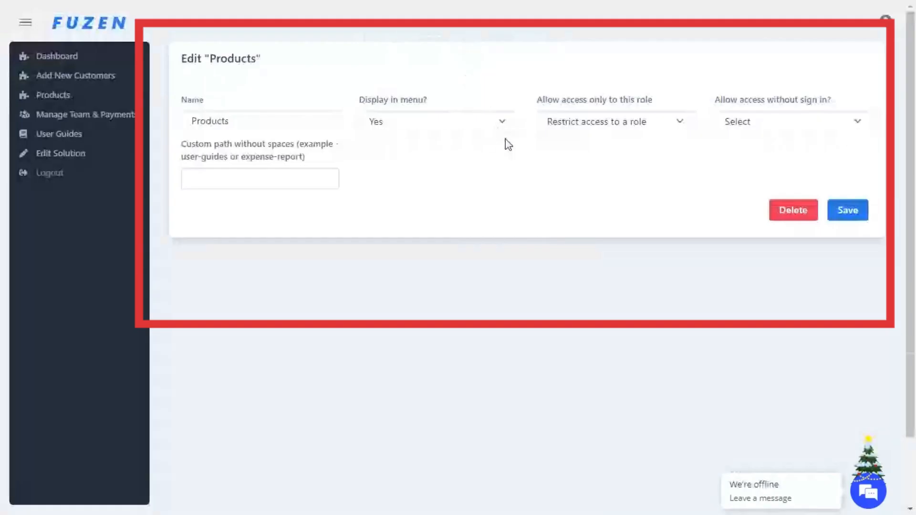